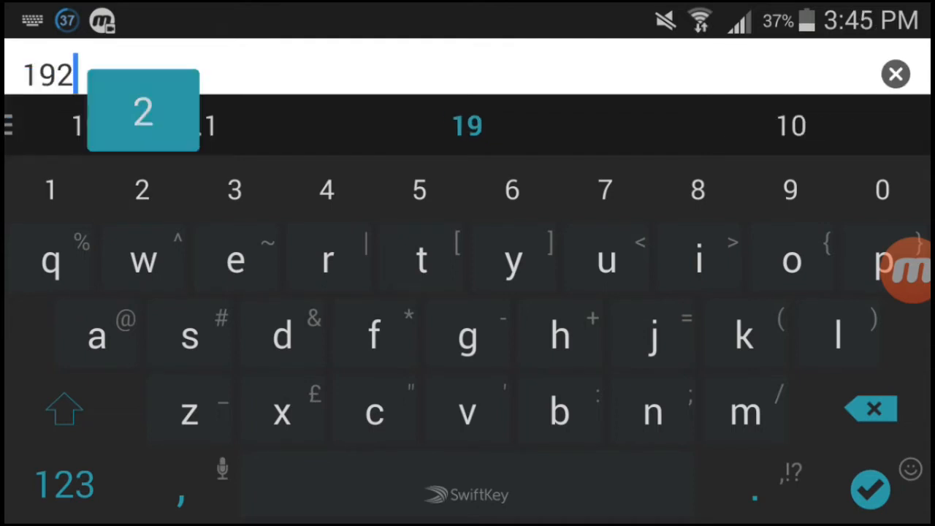
# Step: Enter the router address 192.168.1.1 in Chrome's address bar
pyautogui.click(144, 125)
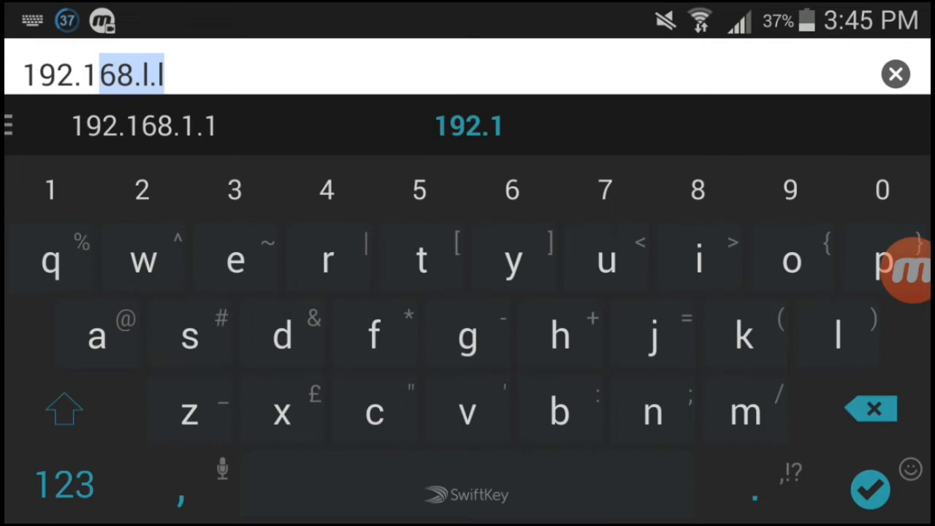
pyautogui.write('8.1.1')
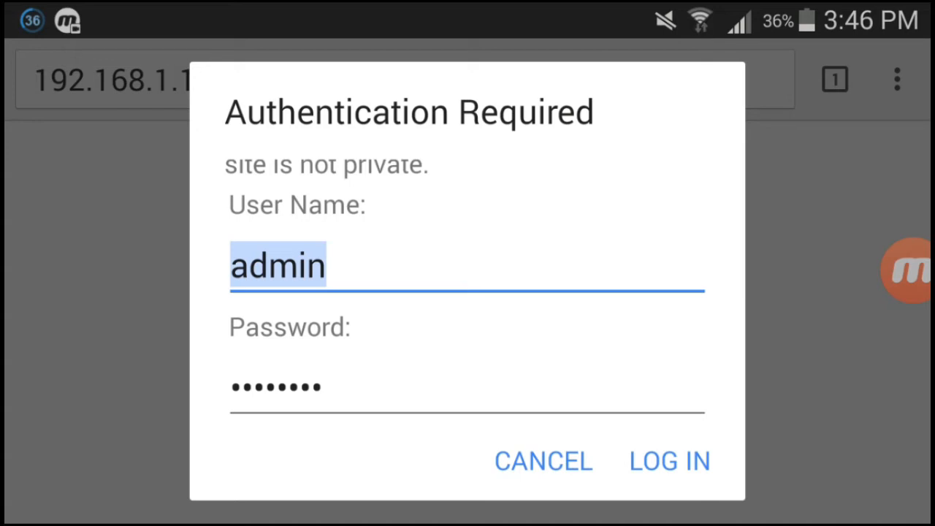
# Step: Log in to the router and open Advanced Setup > DNS > DNS Server
pyautogui.click(669, 461)
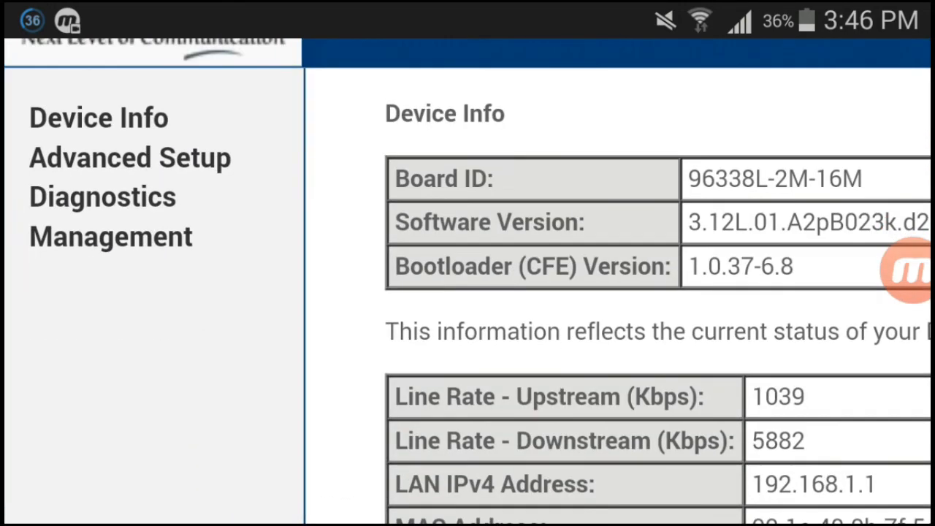
pyautogui.click(129, 157)
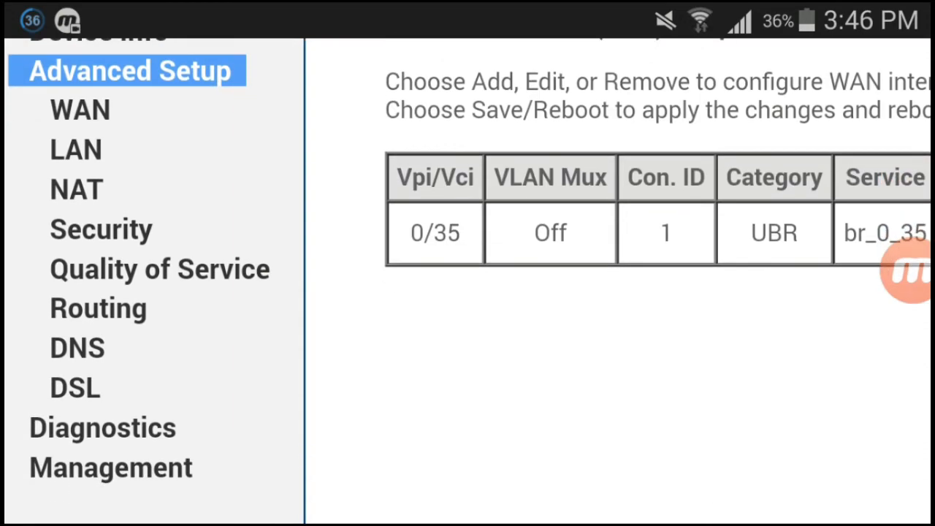
pyautogui.click(77, 347)
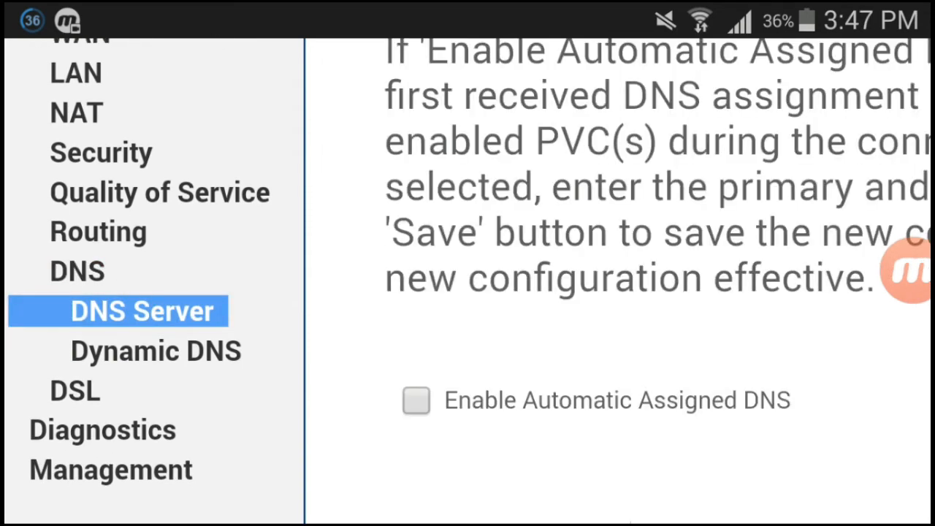
# Step: Scroll the DNS Server page while entering 208.67.222.123 and 208.67.220.123, then save
pyautogui.scroll(-3)
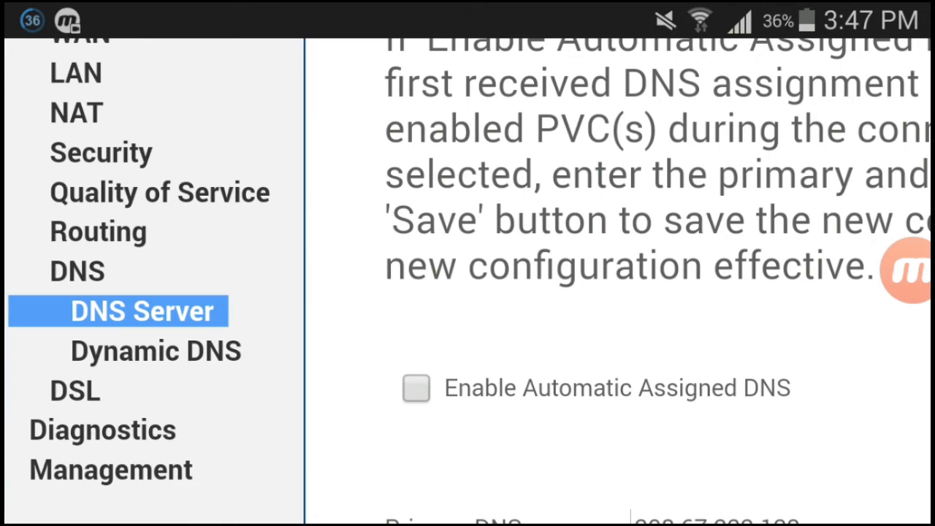
pyautogui.scroll(-3)
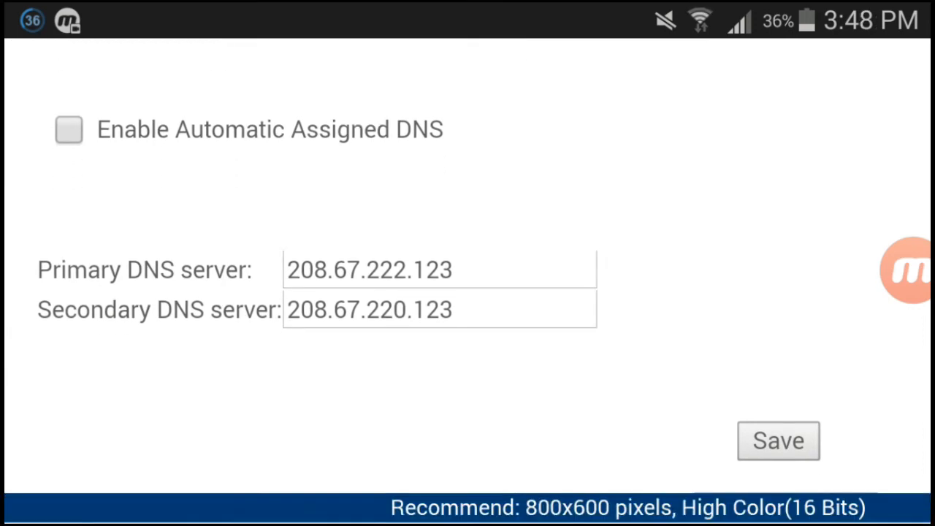
pyautogui.hscroll(-3)
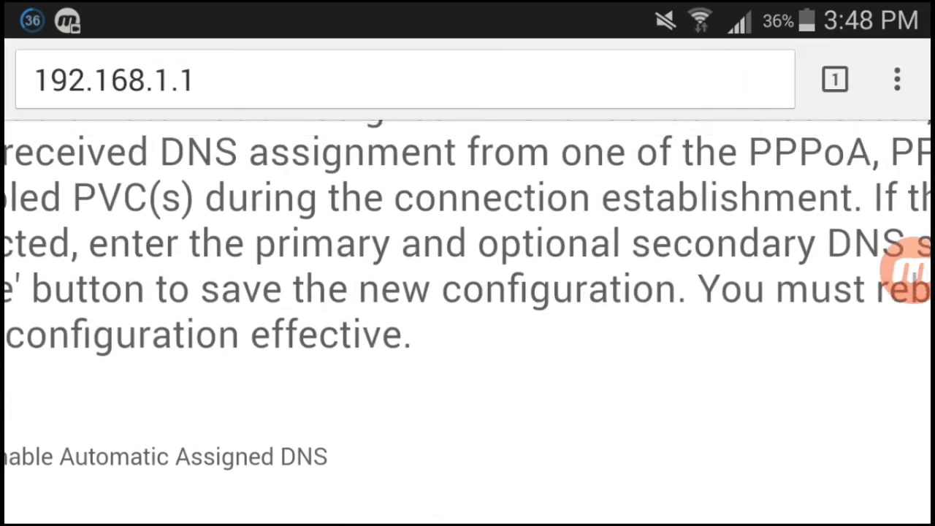
# Step: Clear Chrome's address bar and run a Google search for 'xvideos'
pyautogui.scroll(3)
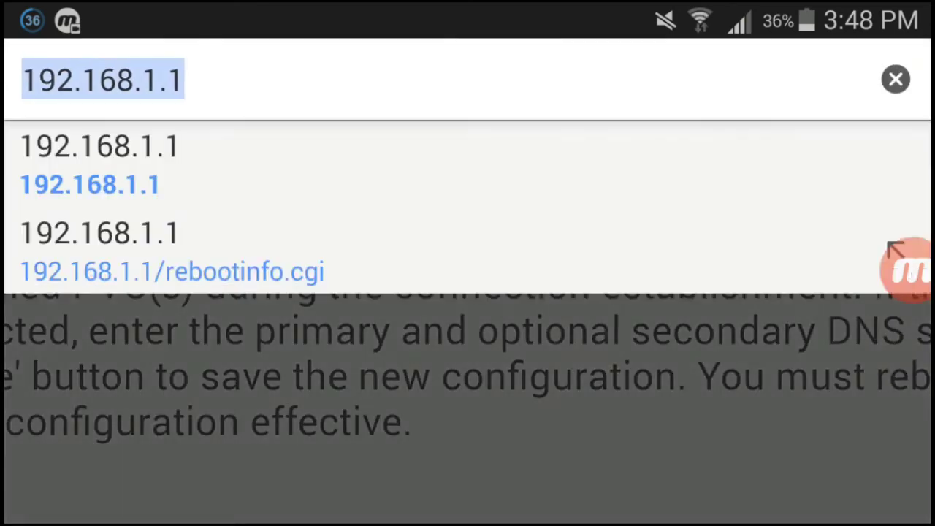
pyautogui.click(102, 79)
pyautogui.write('xvide')
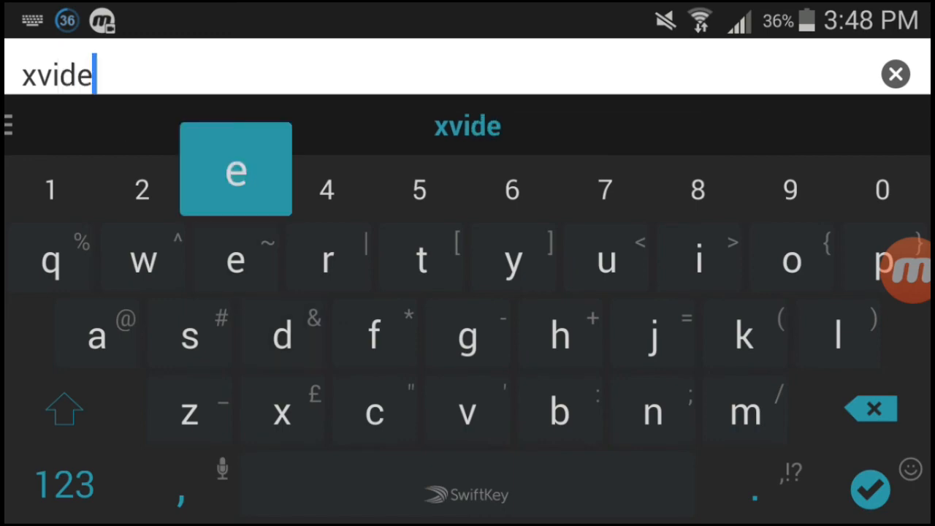
pyautogui.click(869, 488)
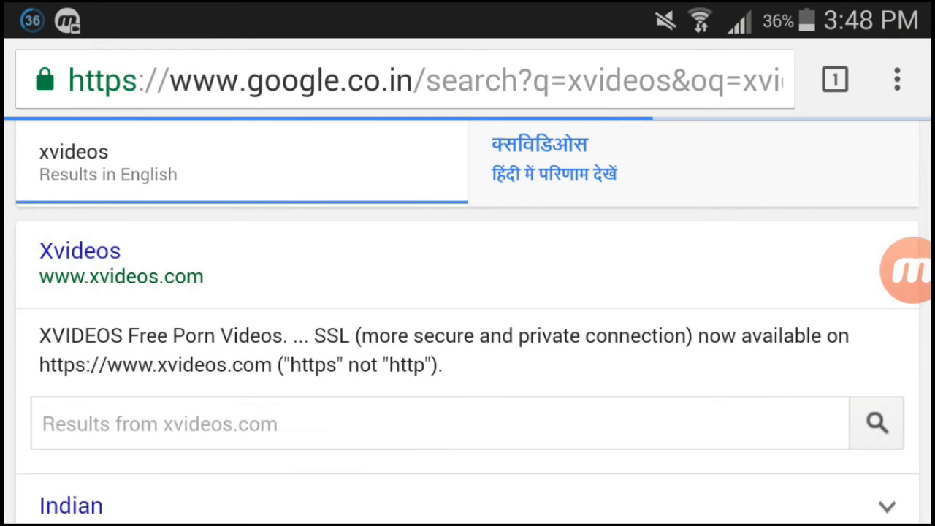
pyautogui.click(80, 251)
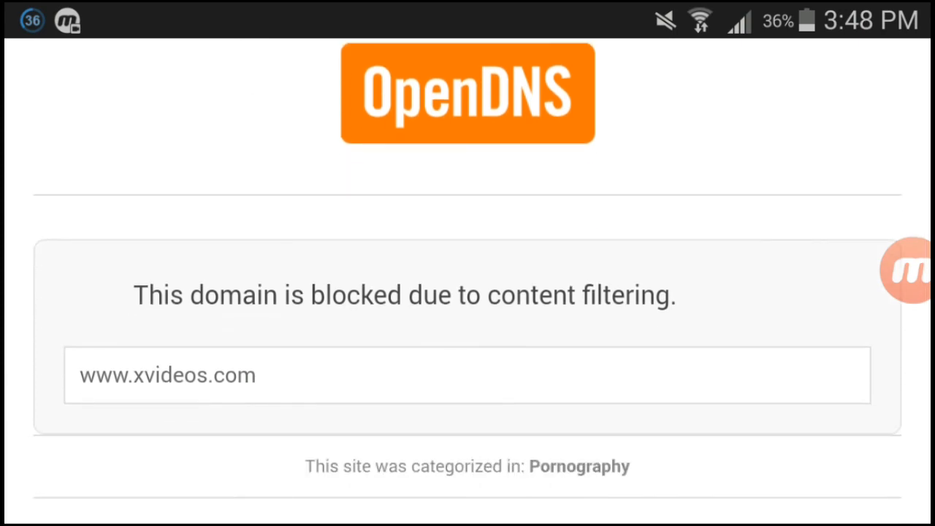
# Step: Expand Diagnostic Info on the OpenDNS block page to show the filtering server
pyautogui.scroll(-3)
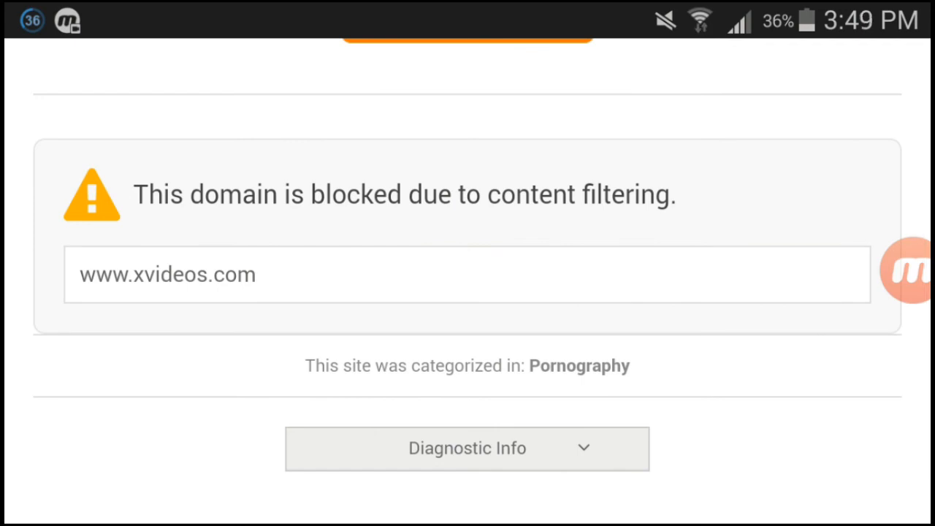
pyautogui.scroll(3)
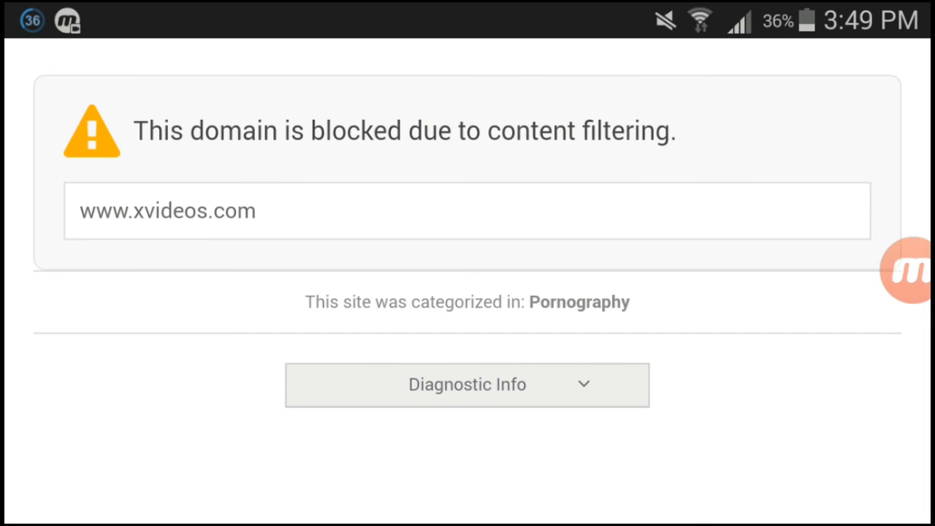
pyautogui.click(467, 384)
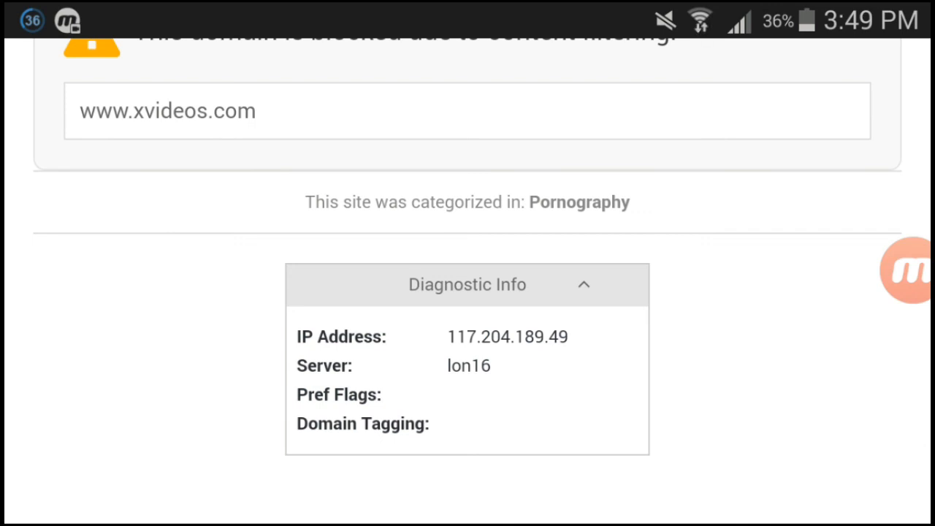
pyautogui.scroll(3)
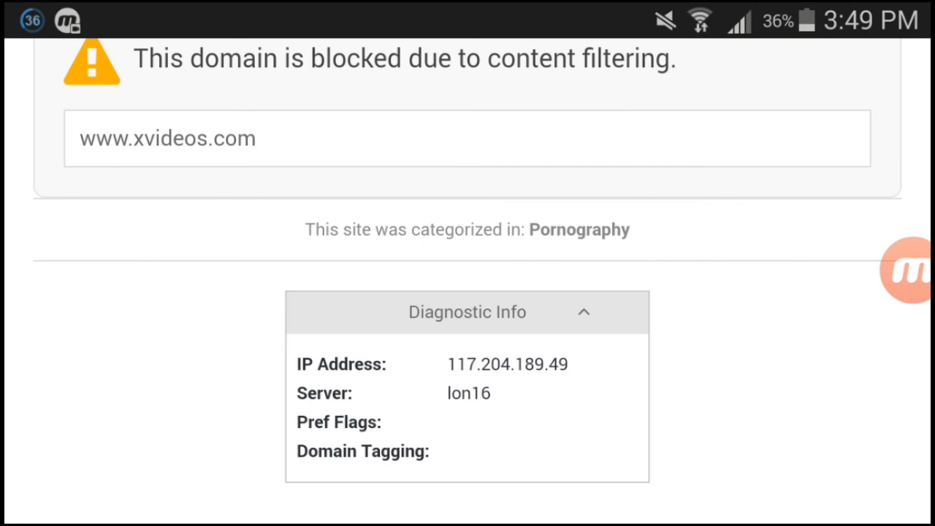
pyautogui.scroll(3)
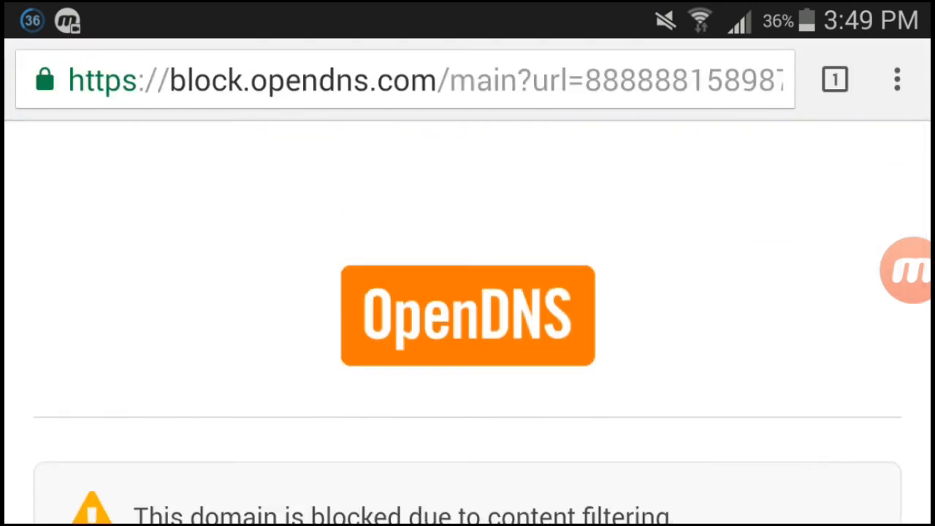
pyautogui.scroll(-3)
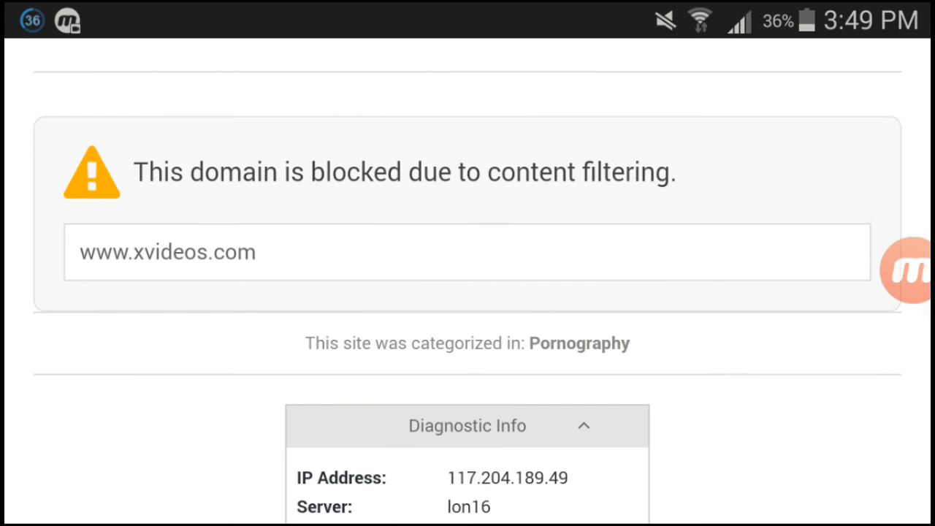